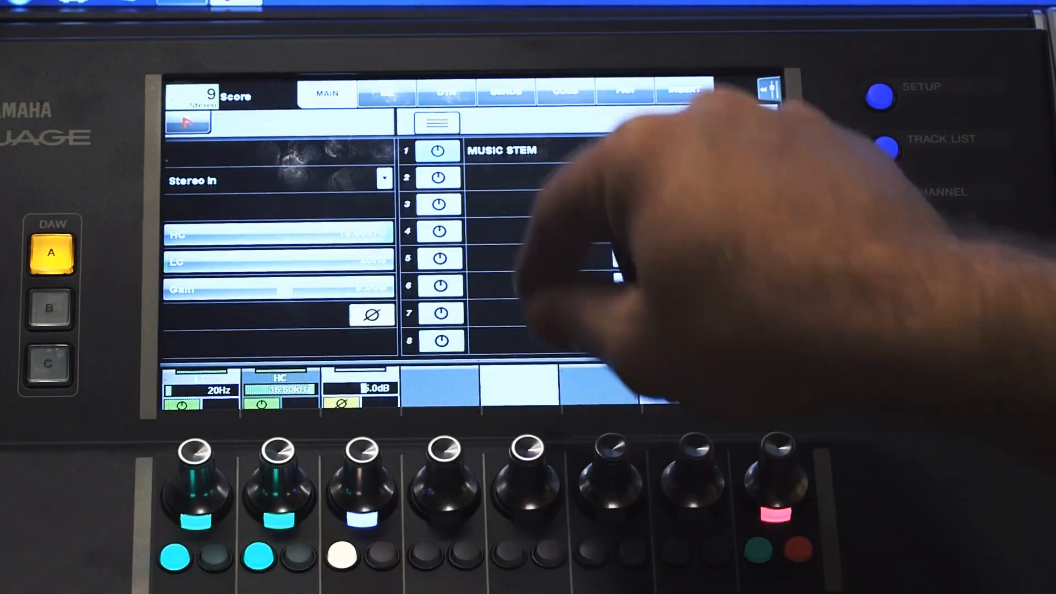
Show the Score track's four-band EQ in the channel editor.
{"action": "left_click", "coordinate": [895, 370]}
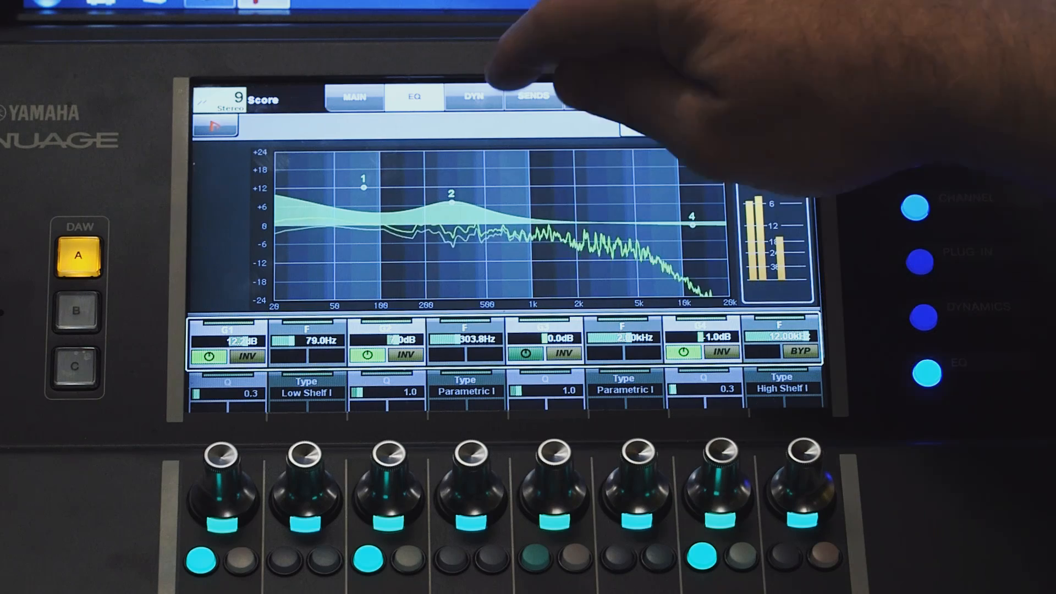
Show the Score track's dynamics processors: compressor, tape saturation and limiter.
{"action": "left_click", "coordinate": [473, 95]}
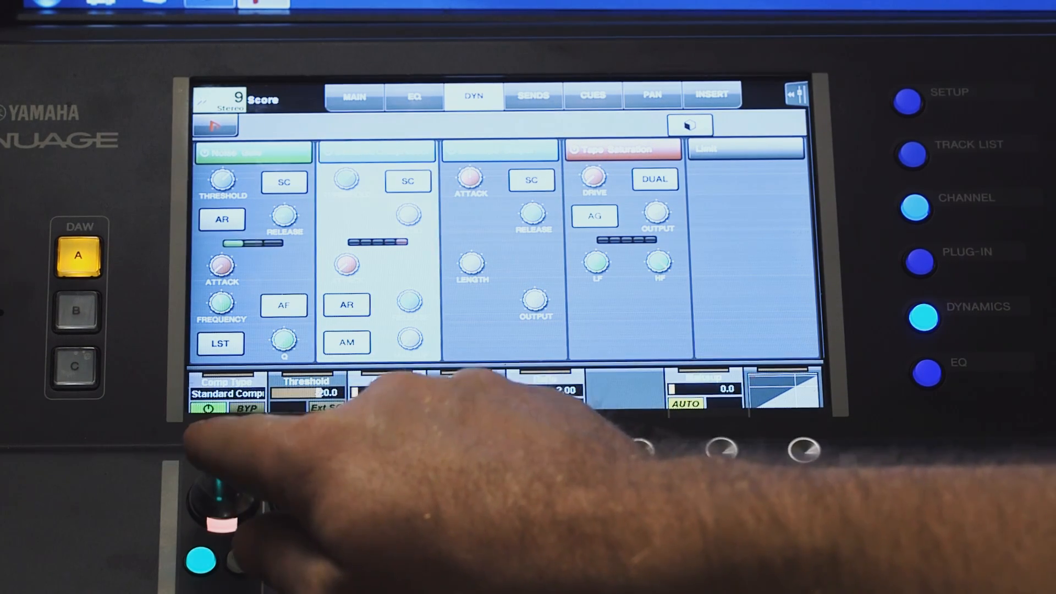
Choose a compressor type for the Score track's first dynamics slot.
{"action": "left_click", "coordinate": [242, 151]}
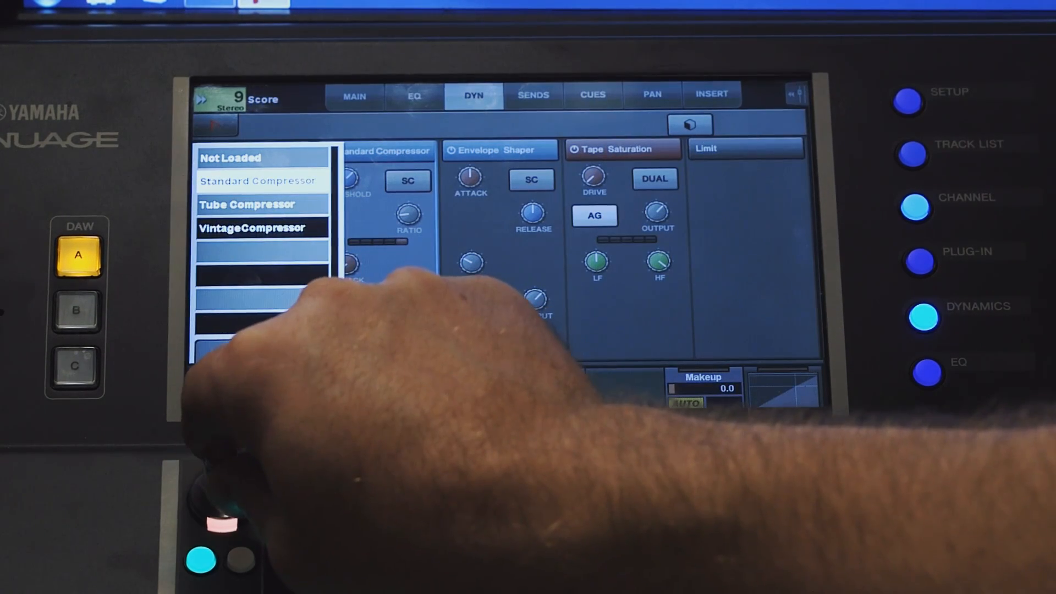
{"action": "left_click", "coordinate": [257, 180]}
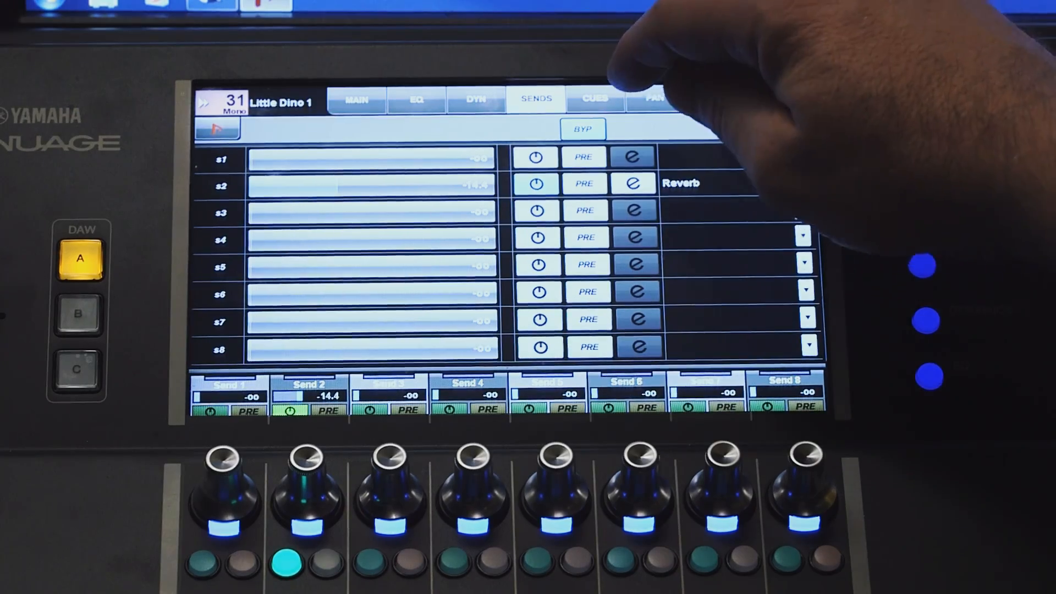
Show Little Dino 1's cue sends, with Cue 1 at -9.74 and Cues 2–4 muted.
{"action": "left_click", "coordinate": [593, 99]}
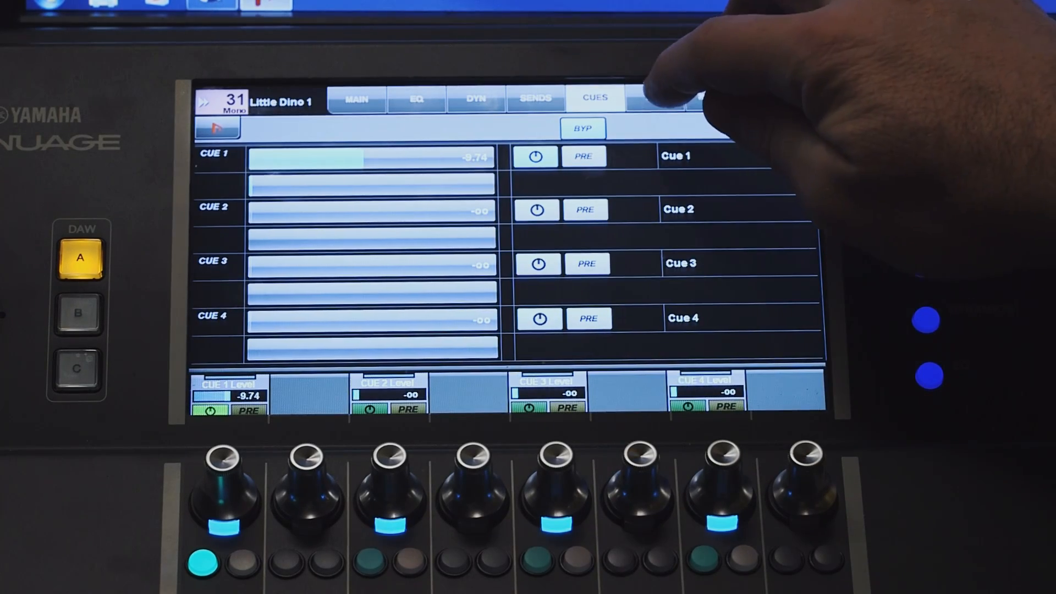
Show Little Dino 1's surround panner with centre position and LFE level.
{"action": "left_click", "coordinate": [652, 97]}
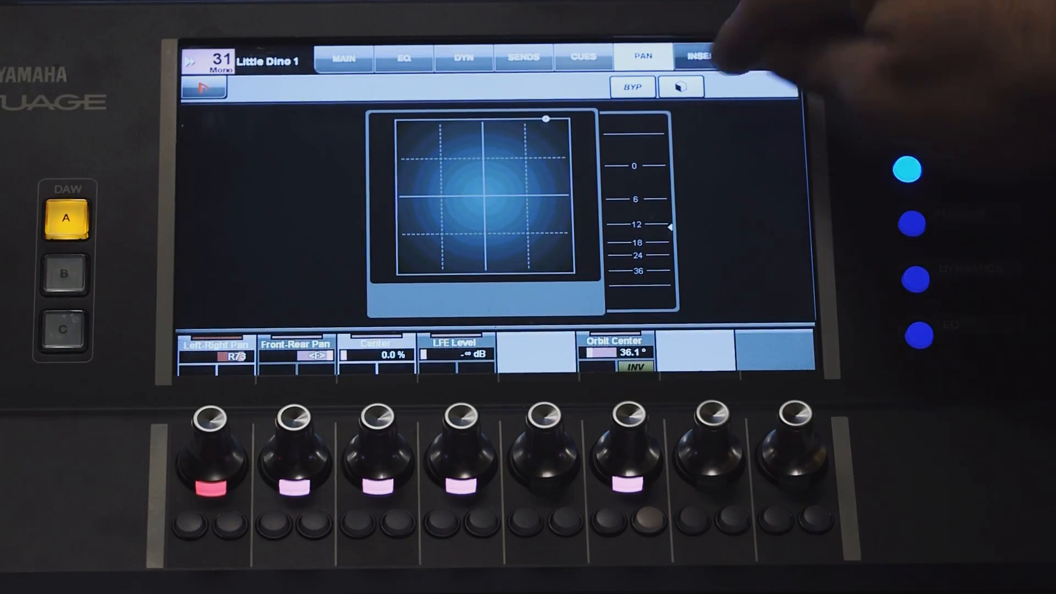
Show Little Dino 1's insert slots with Distortion and PitchDriver.
{"action": "left_click", "coordinate": [702, 56]}
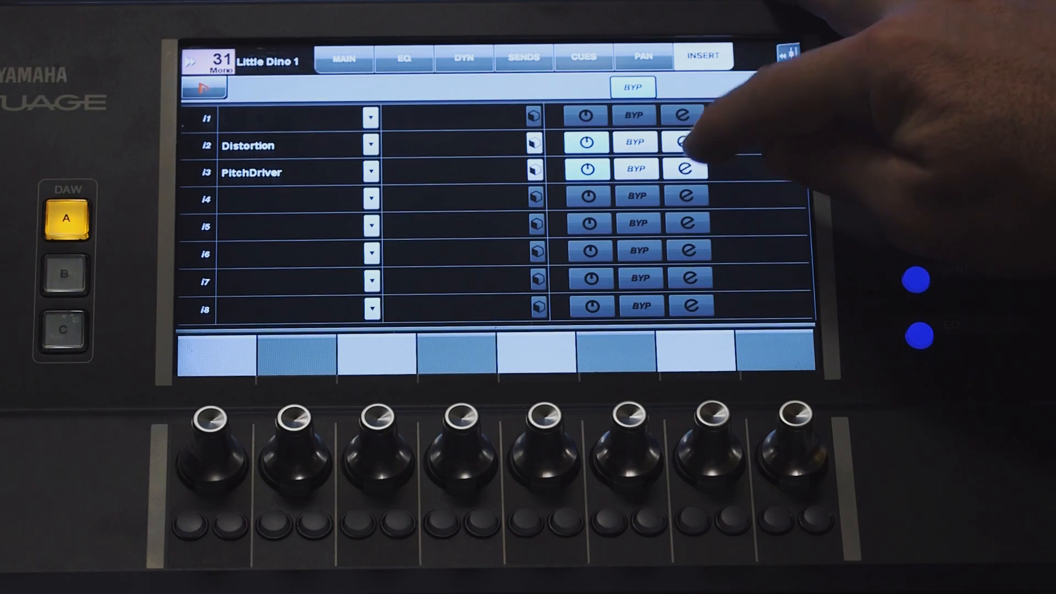